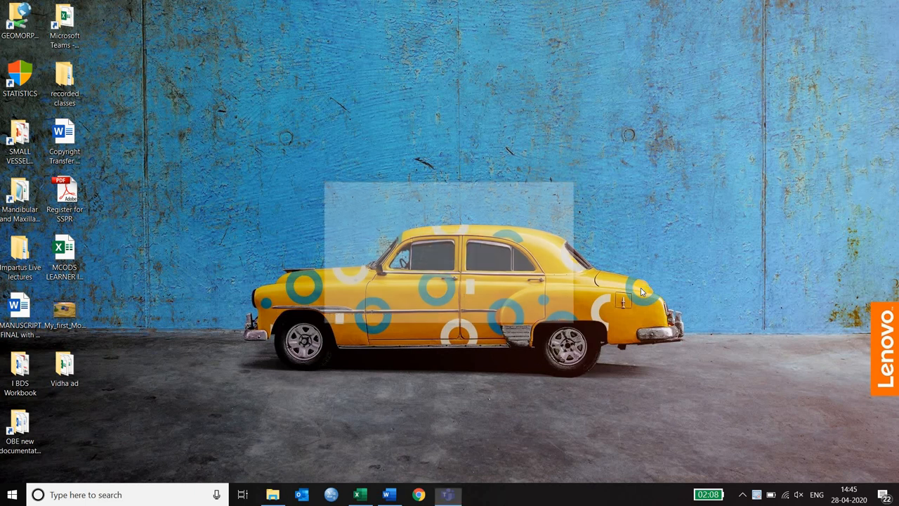
Bring up the MCODS LEARNER ID 2020 LIST workbook in Excel from the taskbar
click(448, 495)
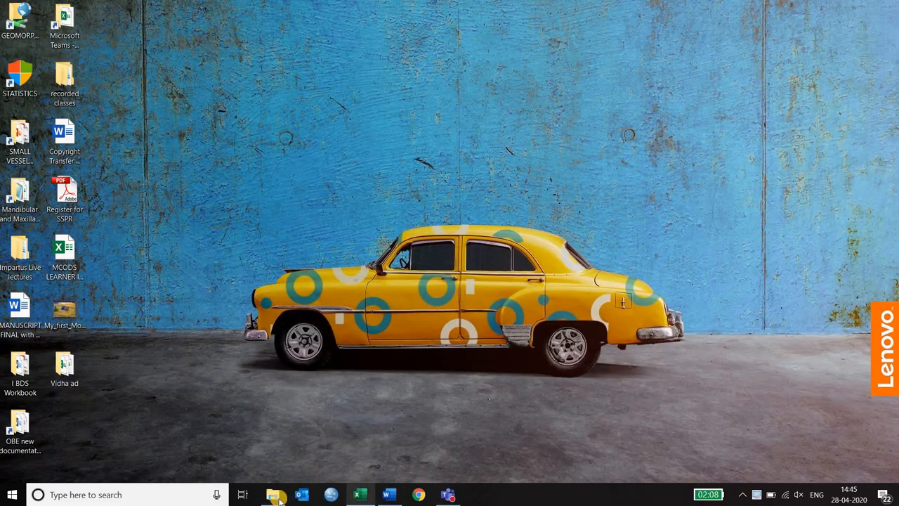
click(273, 494)
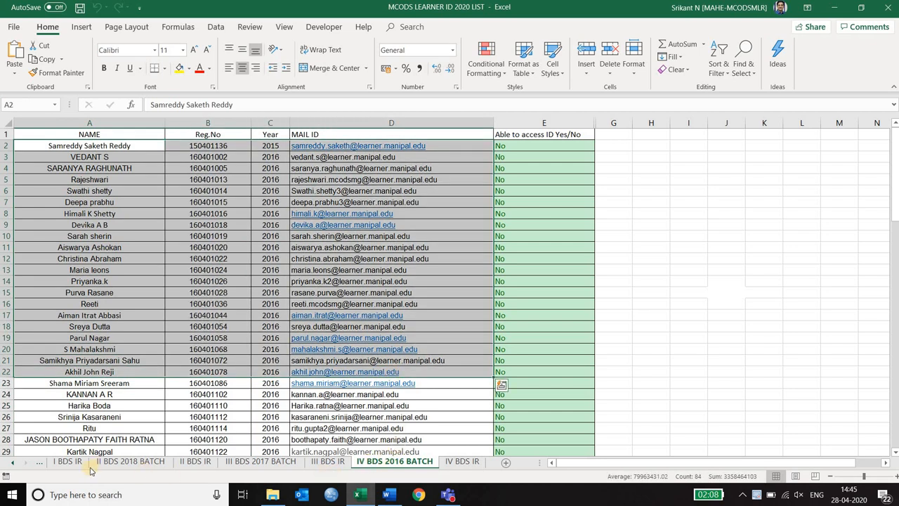
Browse the I BDS 2019, II BDS 2018 and IV BDS 2016 batch sheets, ending on I BDS 2019
click(92, 460)
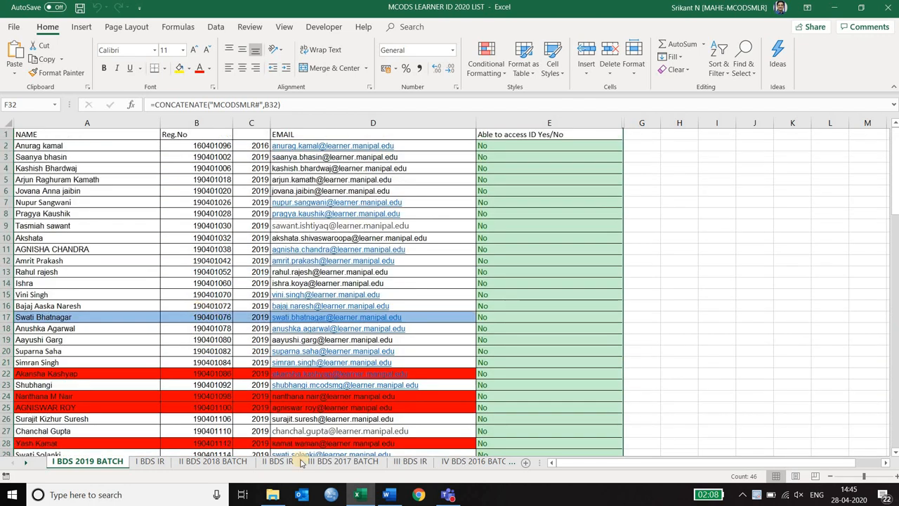
click(213, 461)
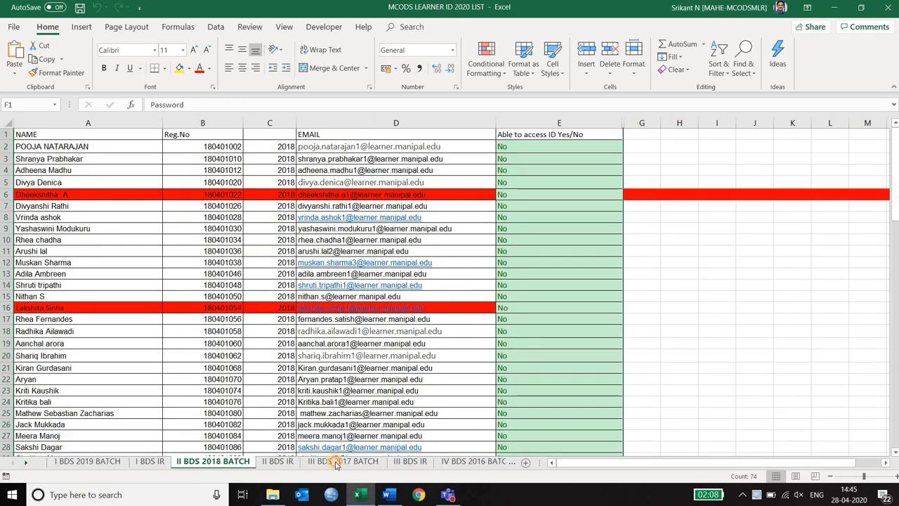
click(394, 460)
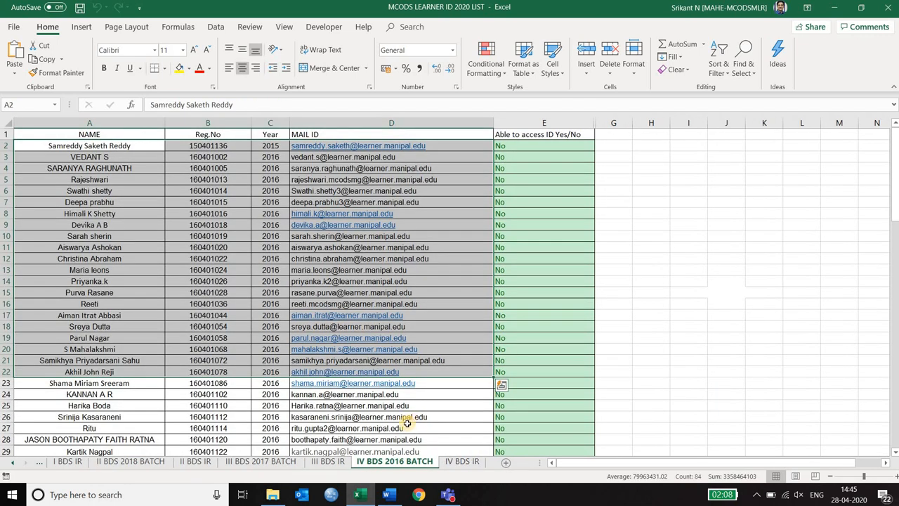
mouse_move(111, 236)
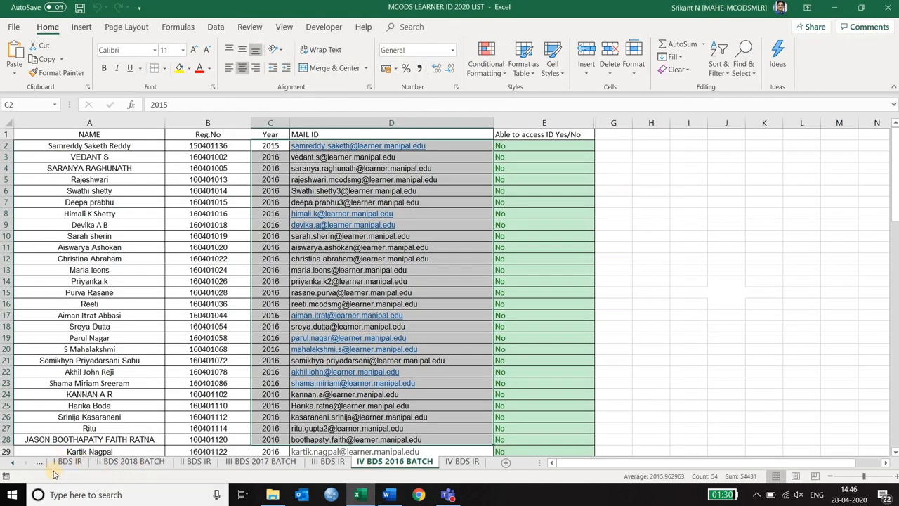
click(87, 461)
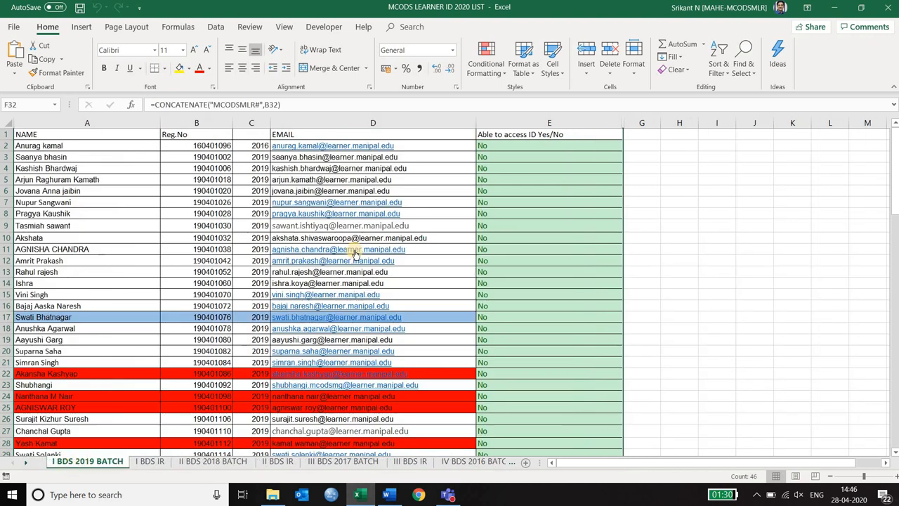
scroll(down, 3)
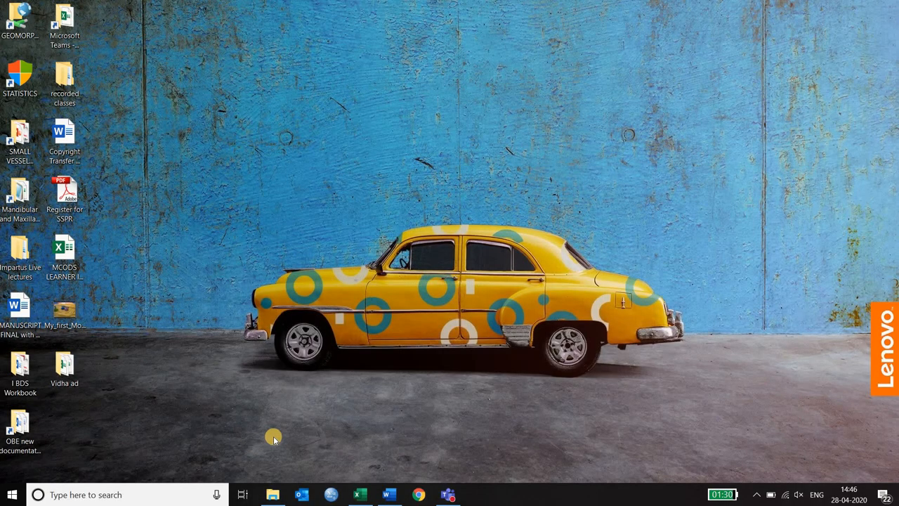
Bring Microsoft Teams to the front and go to the 'Join or create a team' page
click(447, 495)
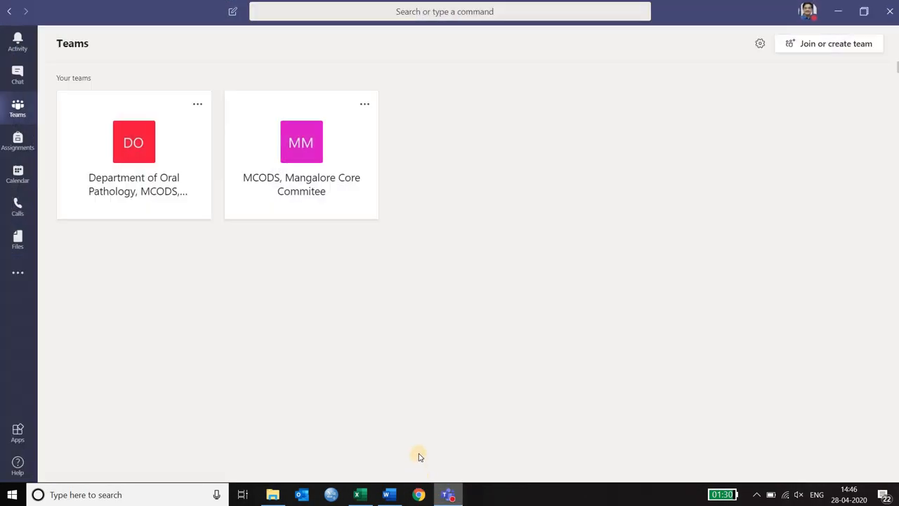
mouse_move(825, 437)
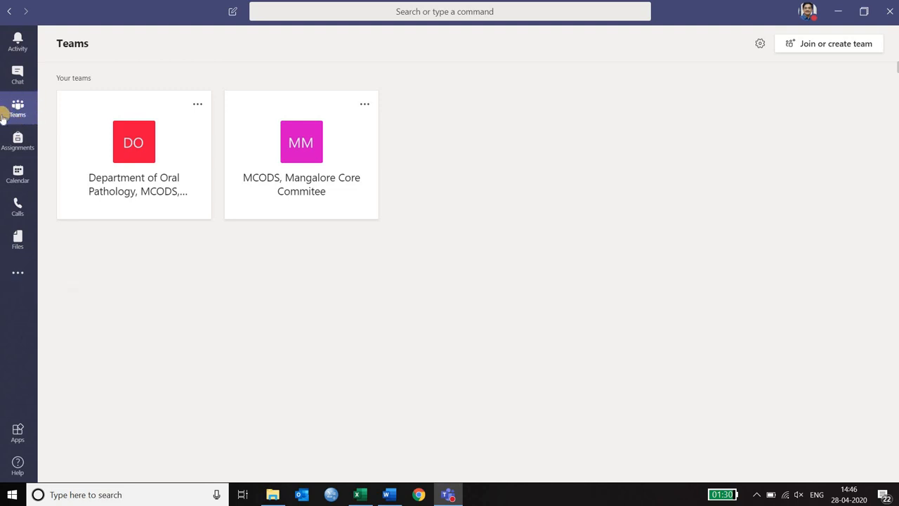
mouse_move(688, 352)
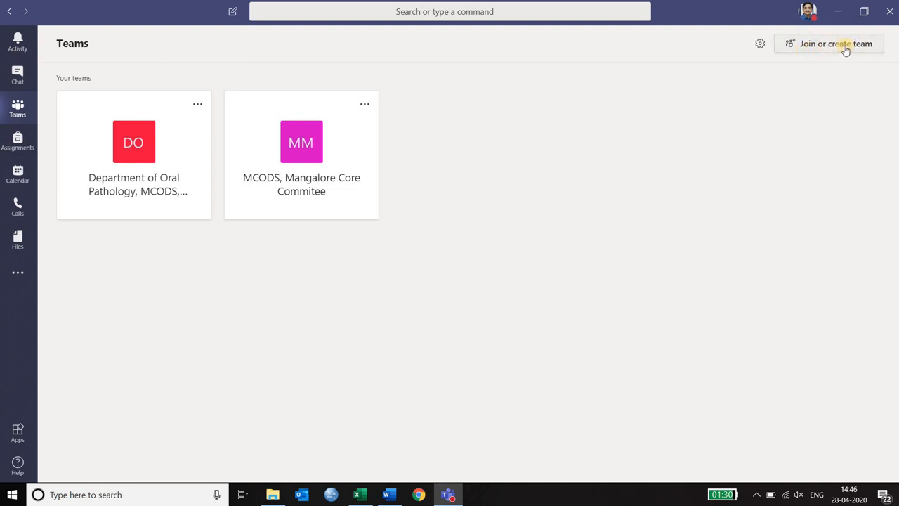
click(835, 44)
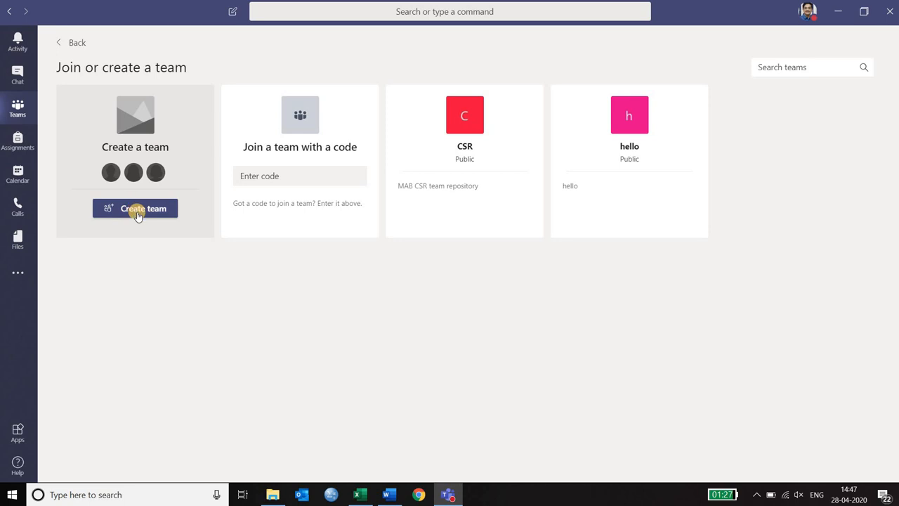
Start creating a new team and choose the Class team type
click(135, 208)
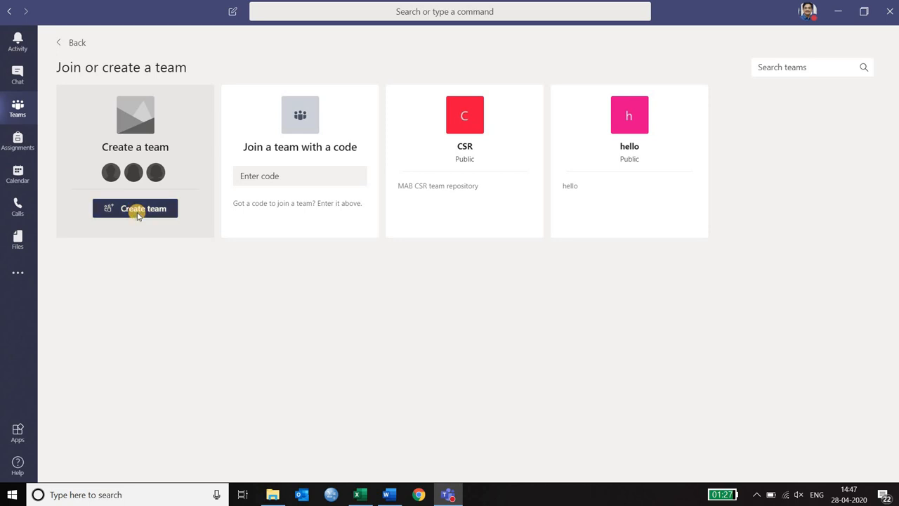
click(135, 208)
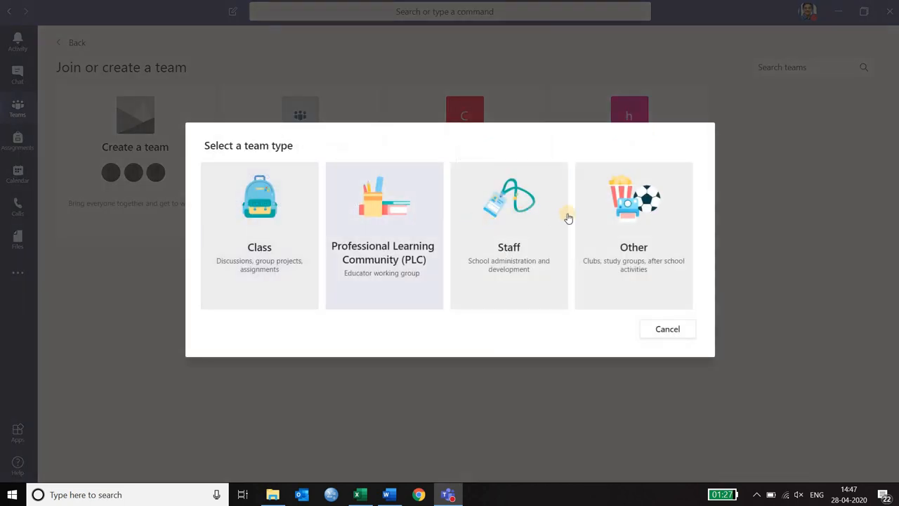
mouse_move(207, 258)
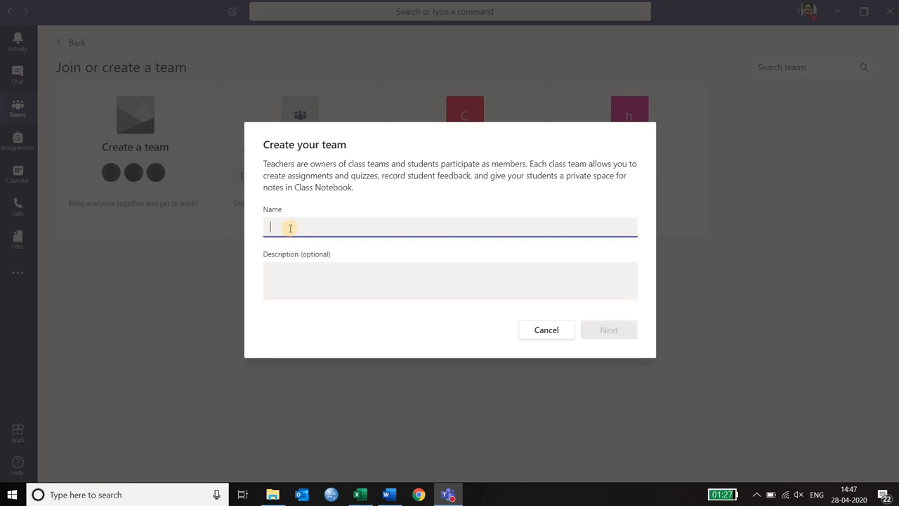
Name the class team 'I BDS (2019) : Oral Histology and Dental Anatomy' and continue
text(I B)
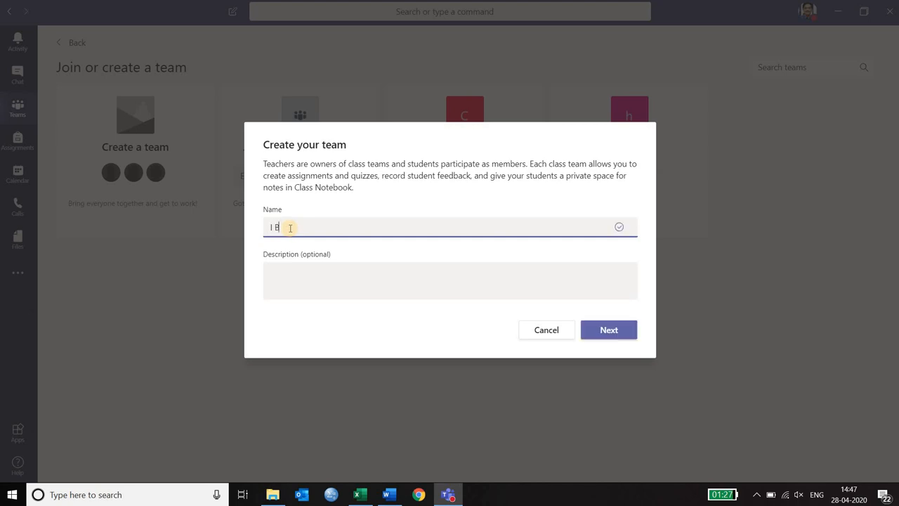
text(DS)
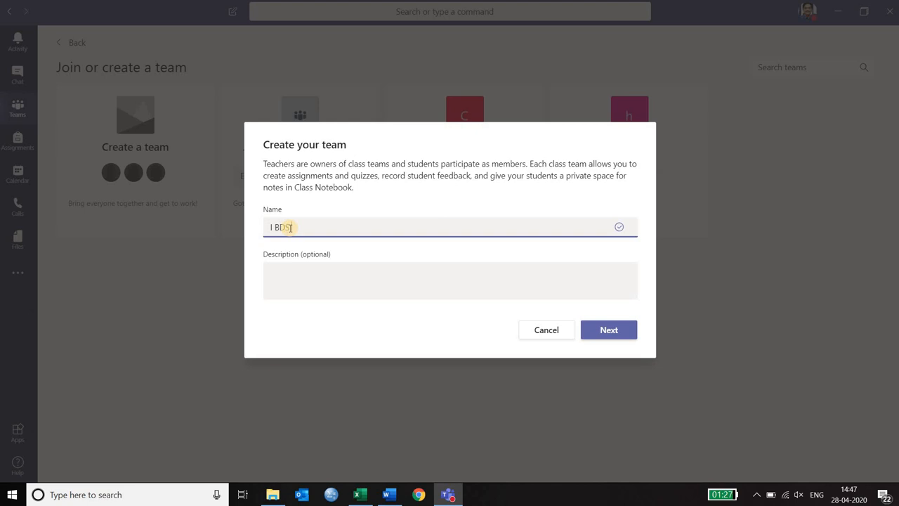
text(2019) :)
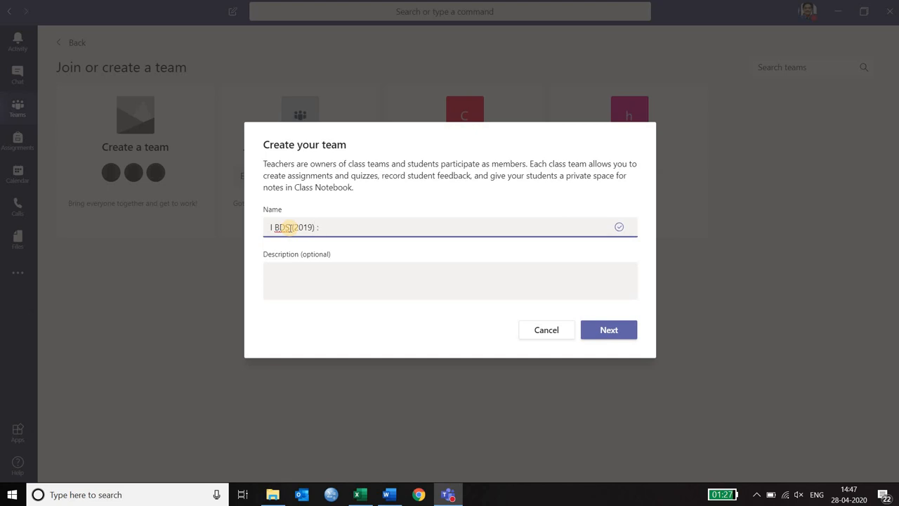
text(Oral)
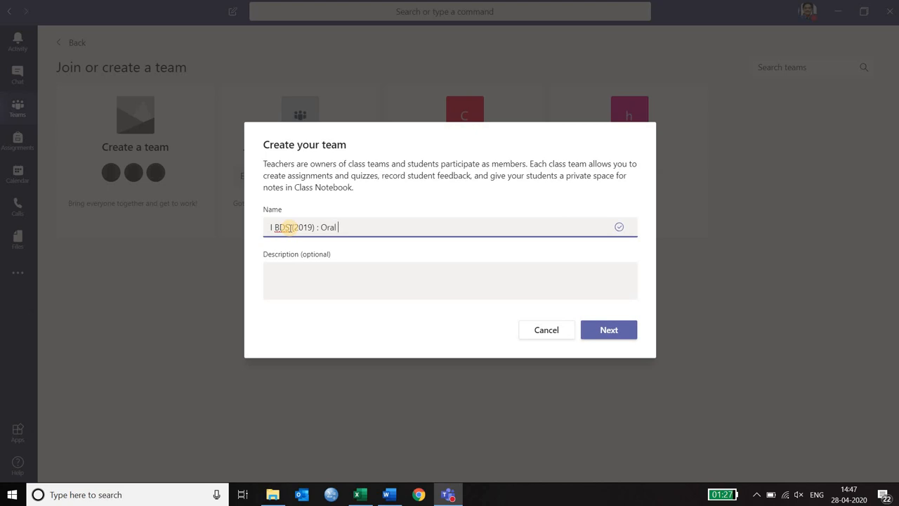
text(Histology a)
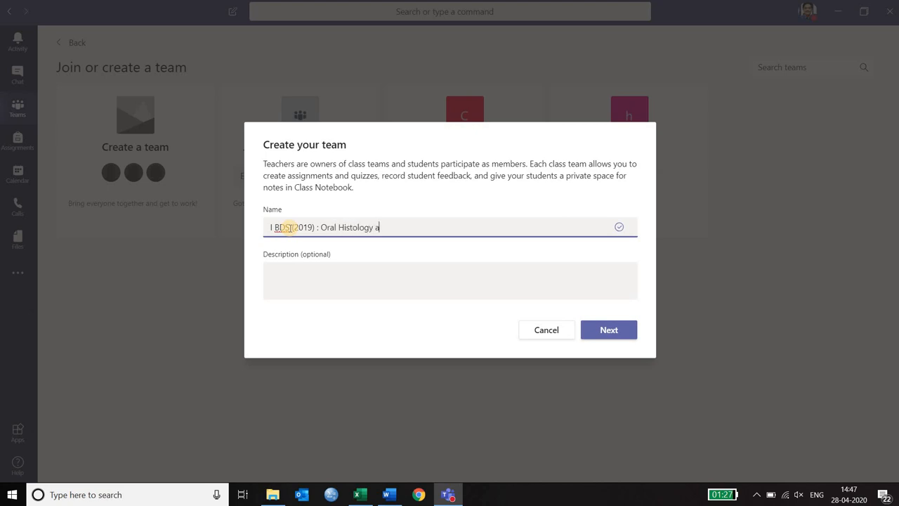
text(nd Dent)
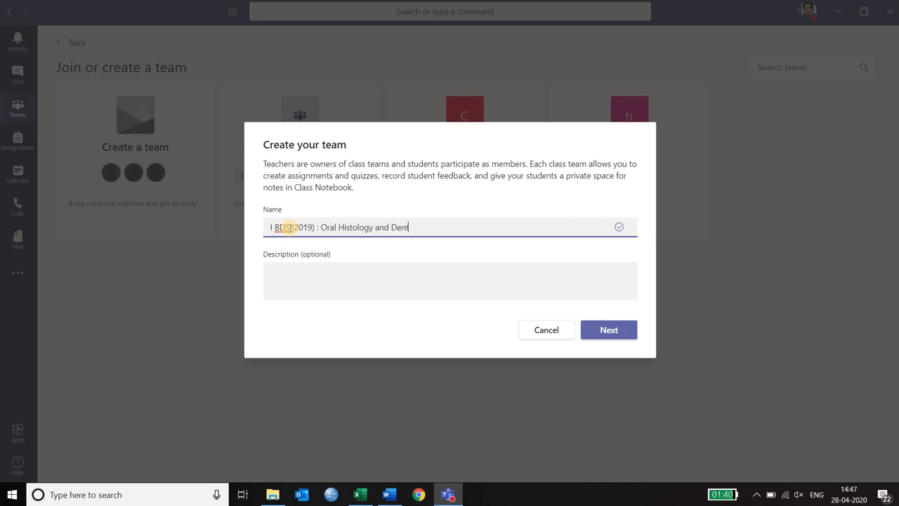
text(al Anatomy)
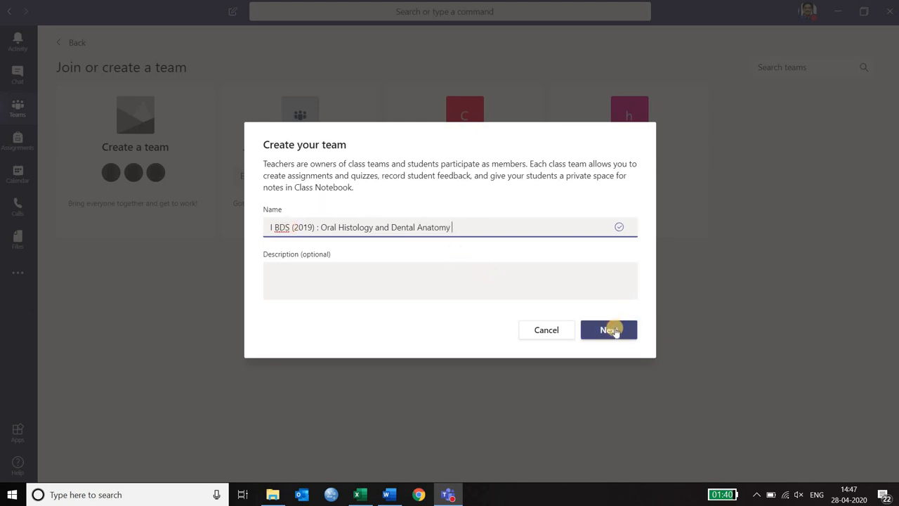
click(608, 329)
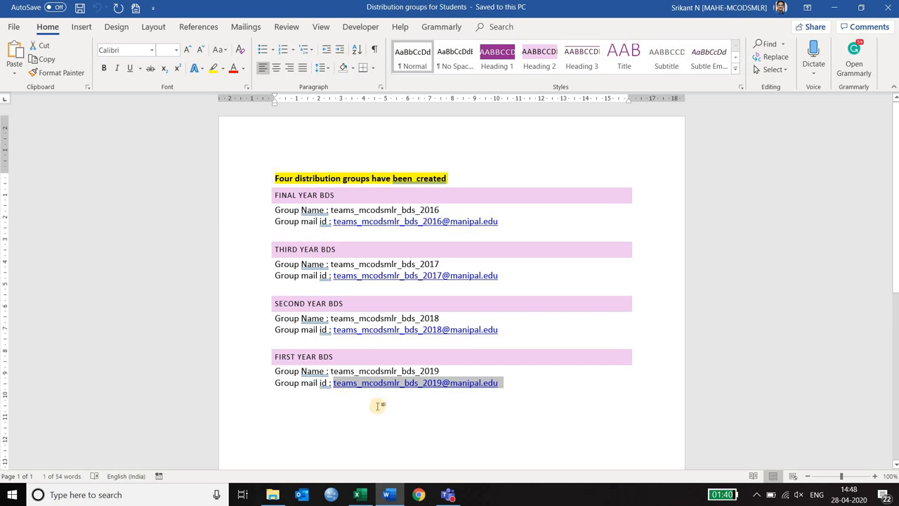
mouse_move(415, 390)
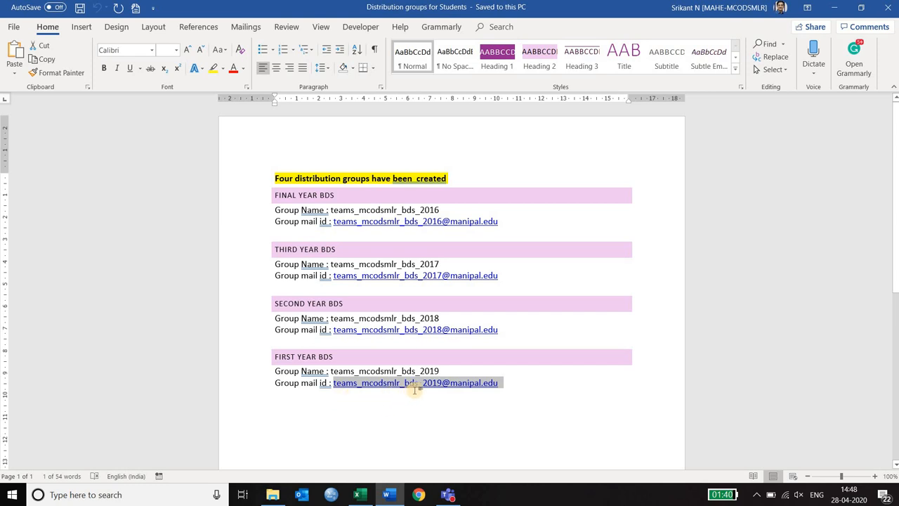
mouse_move(458, 404)
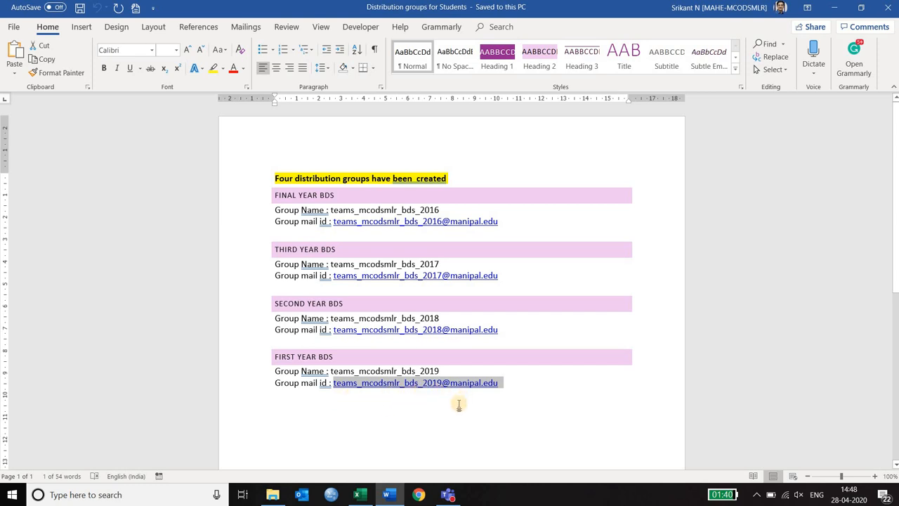
click(448, 495)
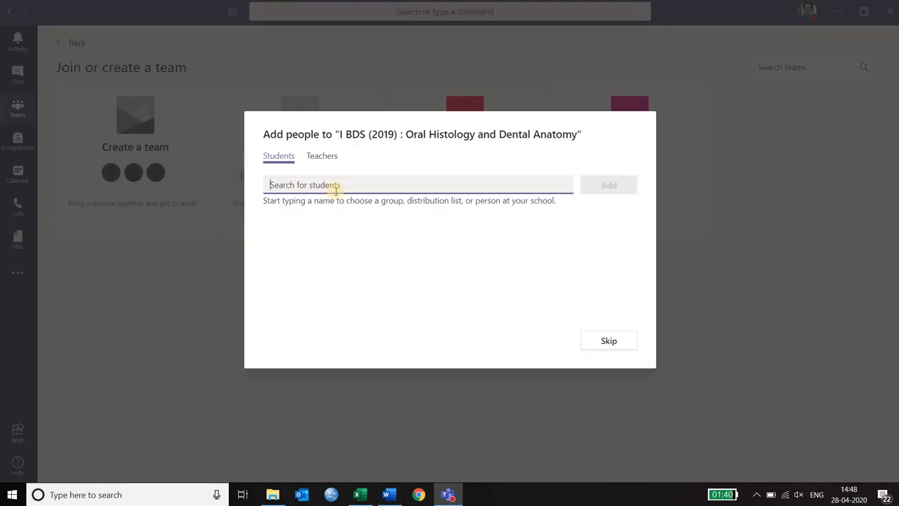
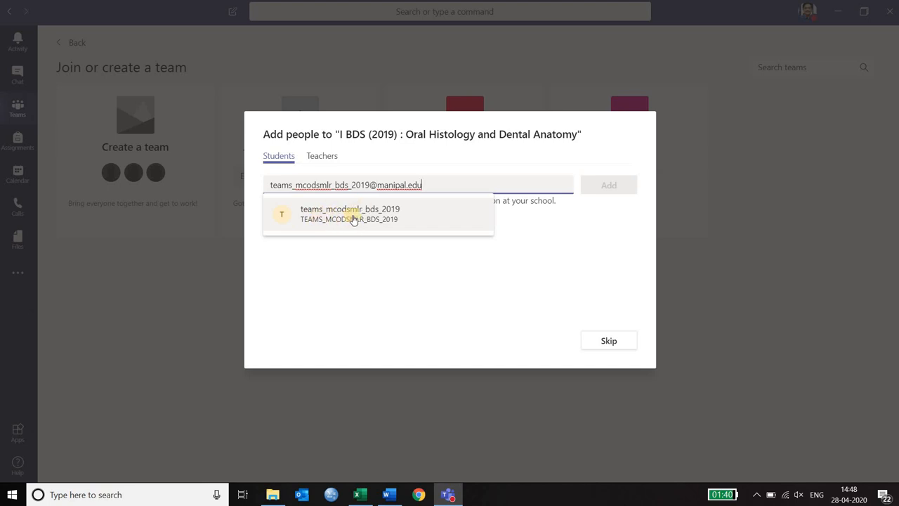
click(350, 214)
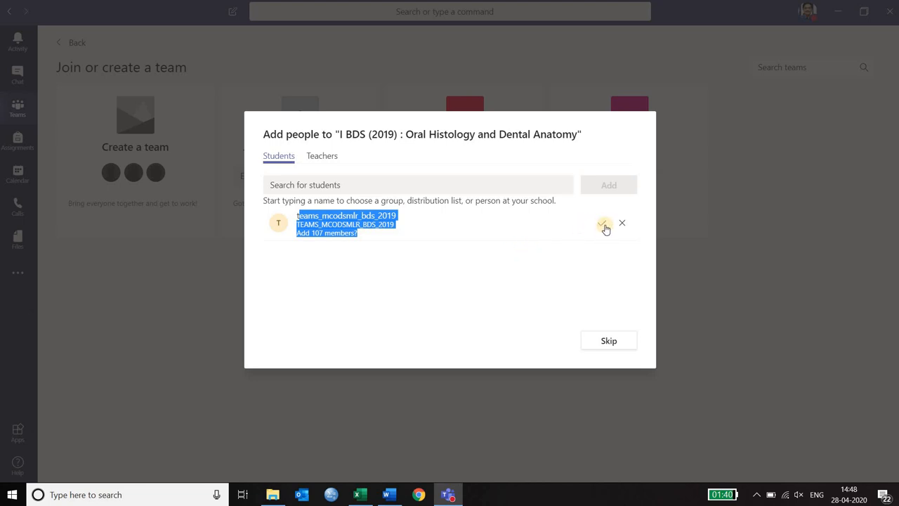
click(604, 222)
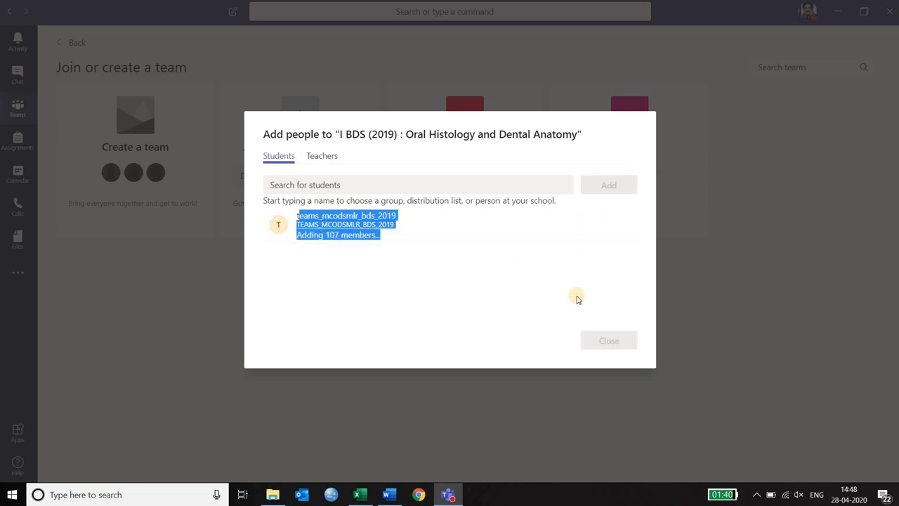
mouse_move(531, 334)
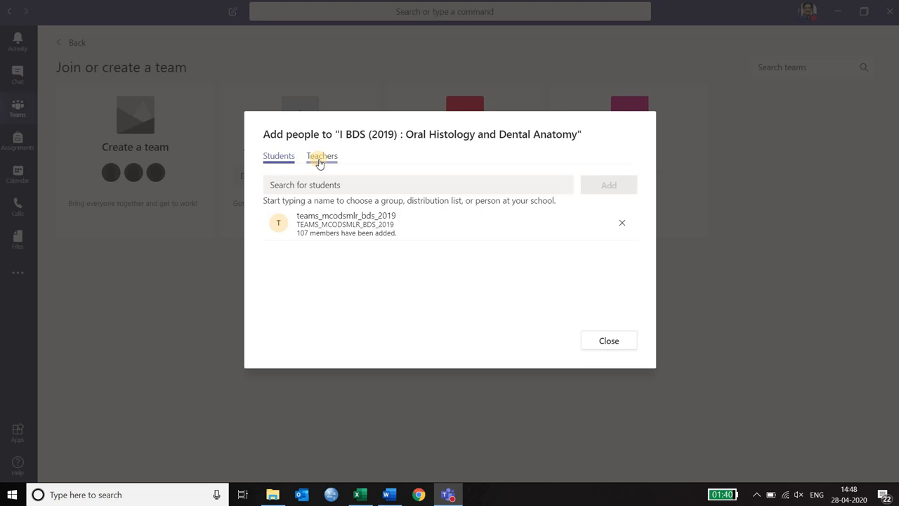
click(322, 155)
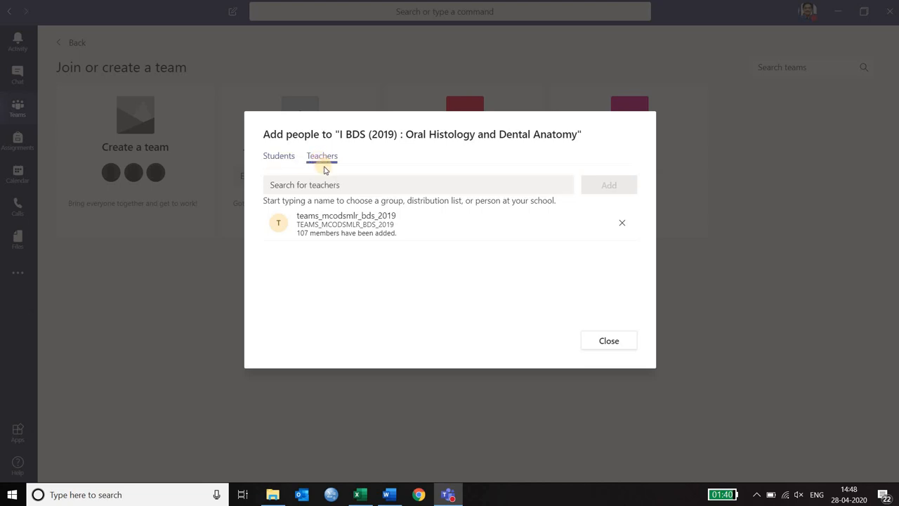
mouse_move(325, 240)
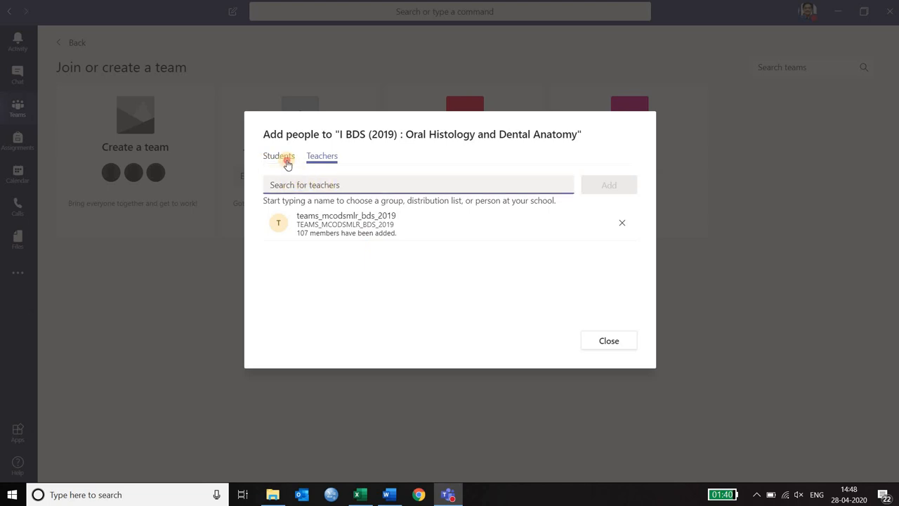
Confirm on the Students tab that 107 members were added, then close the dialog
click(279, 155)
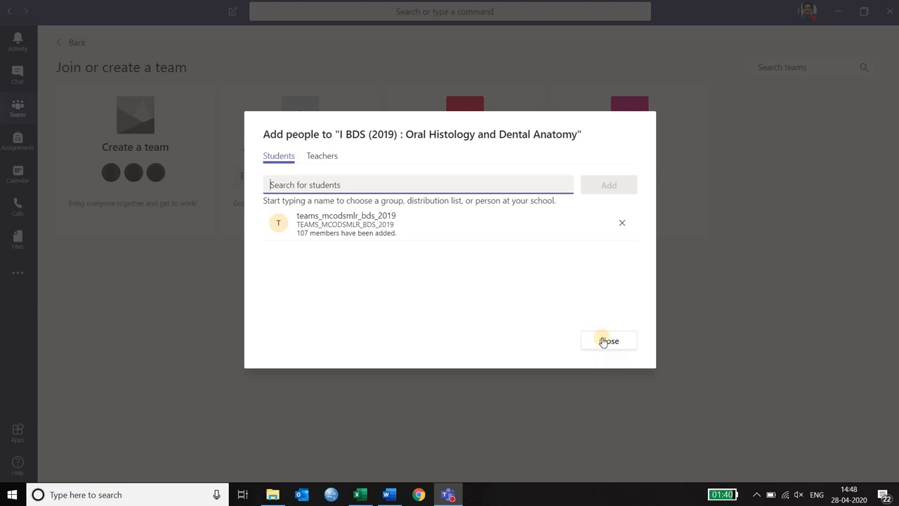
click(609, 340)
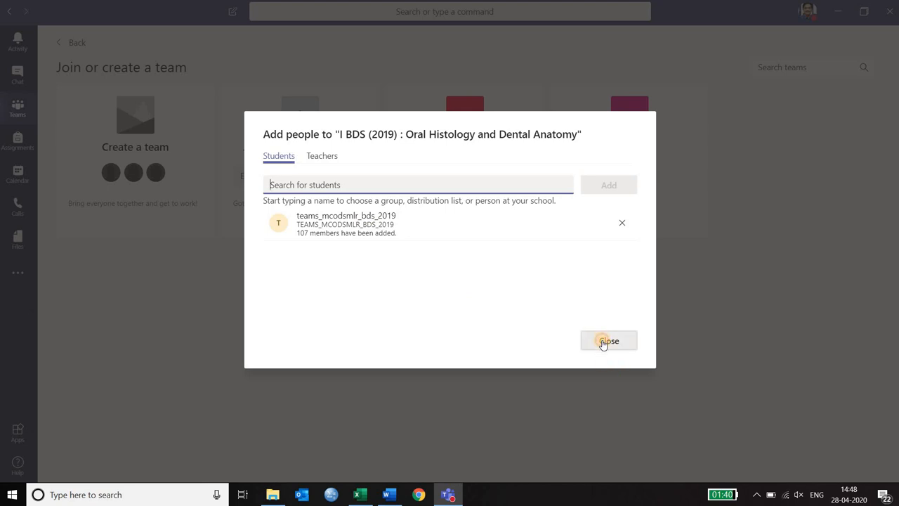
Open Manage team for I BDS (2019) and scroll through its 107 members and guests
click(609, 340)
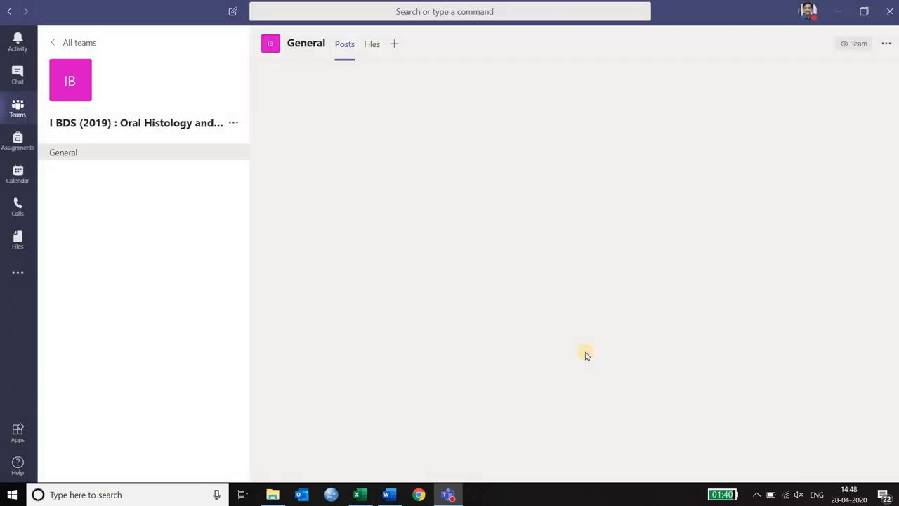
click(63, 152)
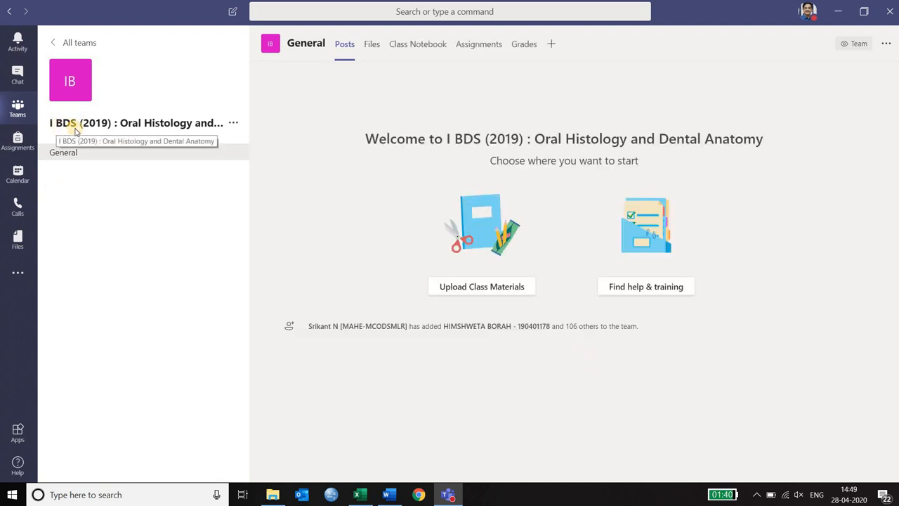
mouse_move(235, 125)
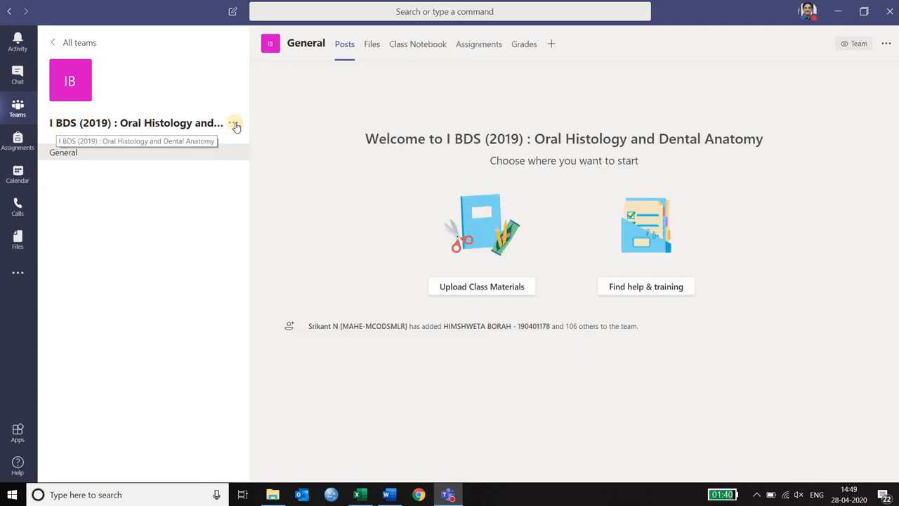
click(234, 123)
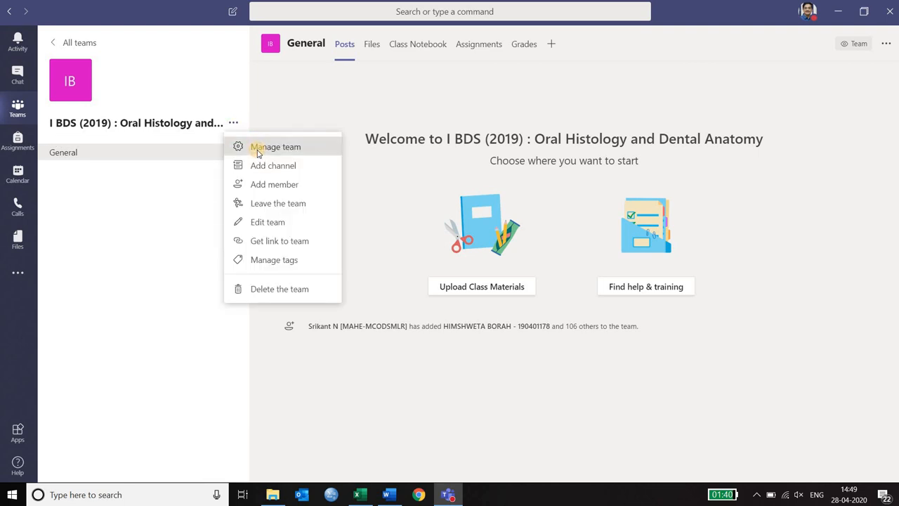
click(275, 147)
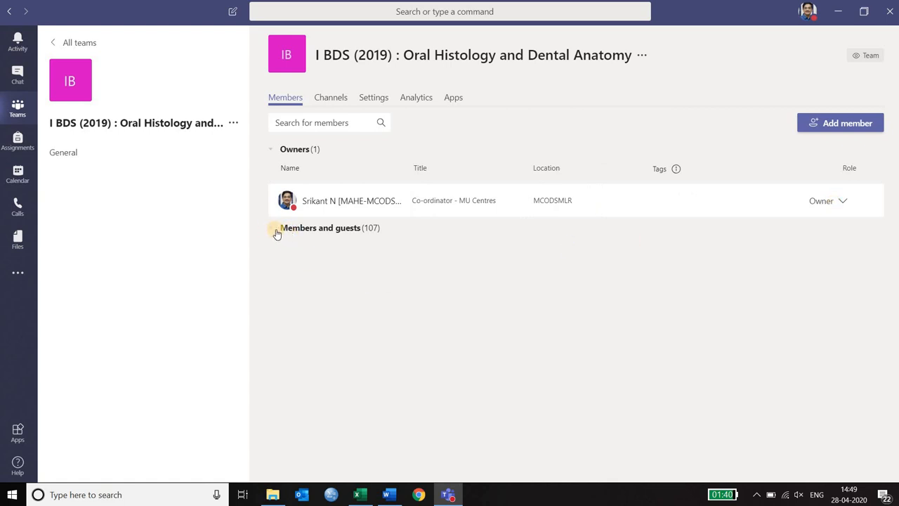
click(274, 228)
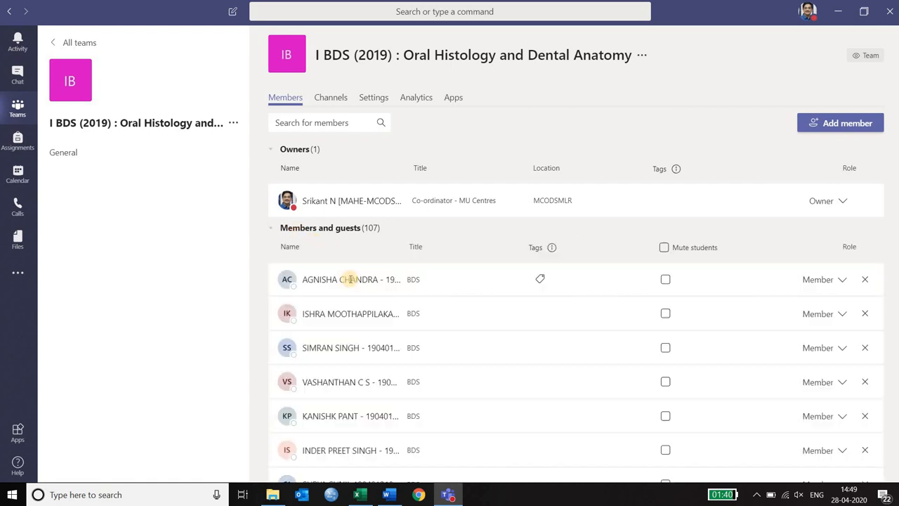
scroll(down, 3)
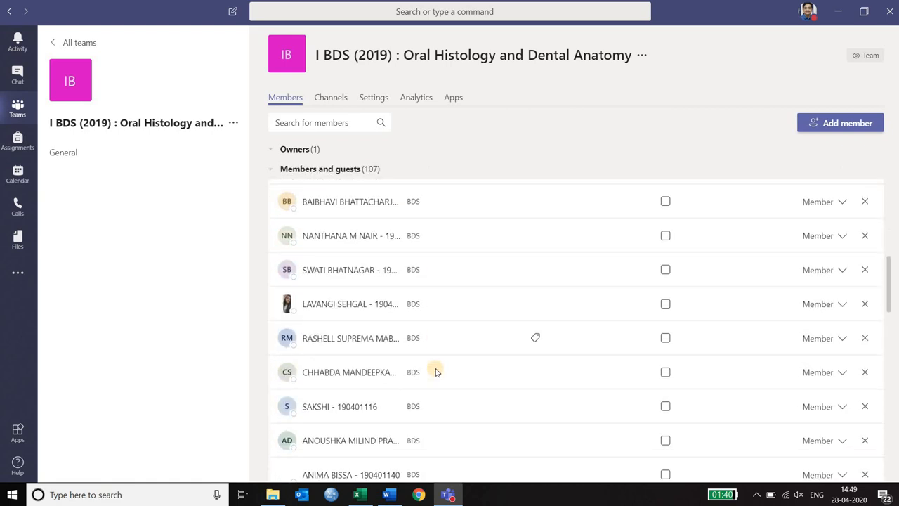
scroll(down, 3)
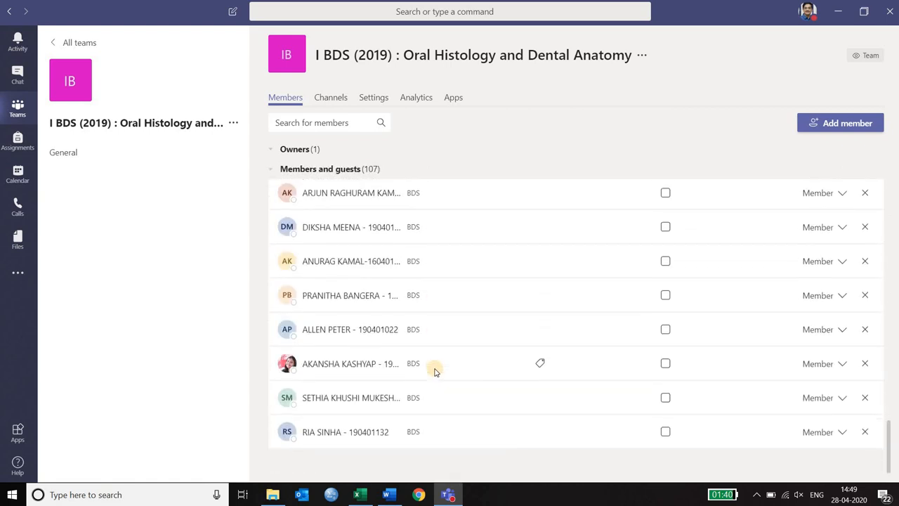
scroll(down, 3)
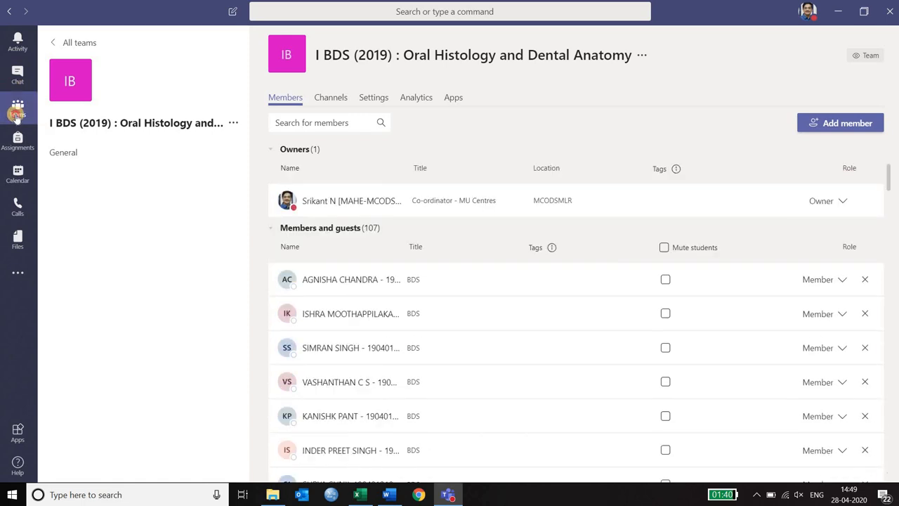
Return to the teams grid and begin creating another new team
click(63, 153)
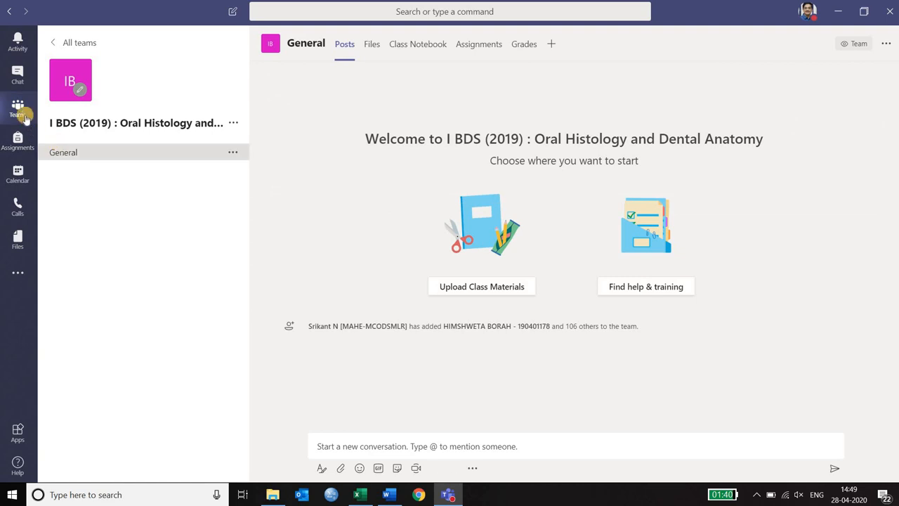
click(18, 109)
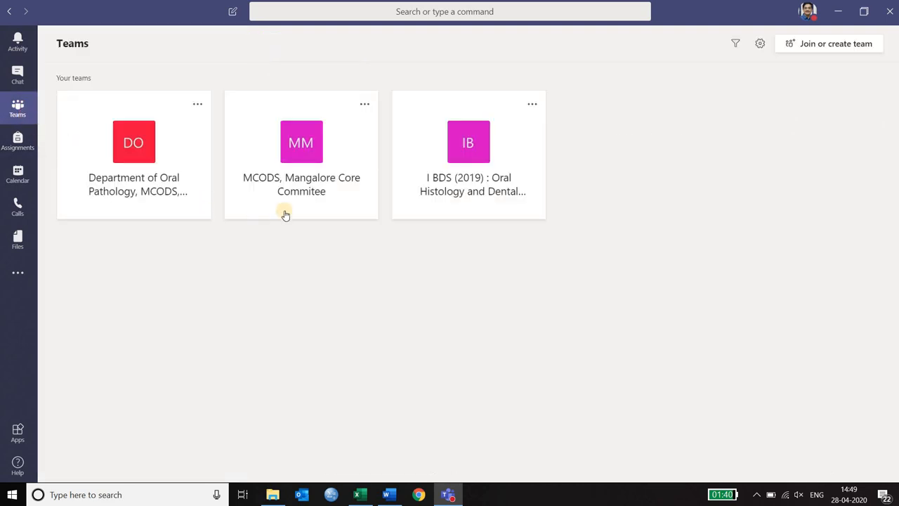
mouse_move(820, 43)
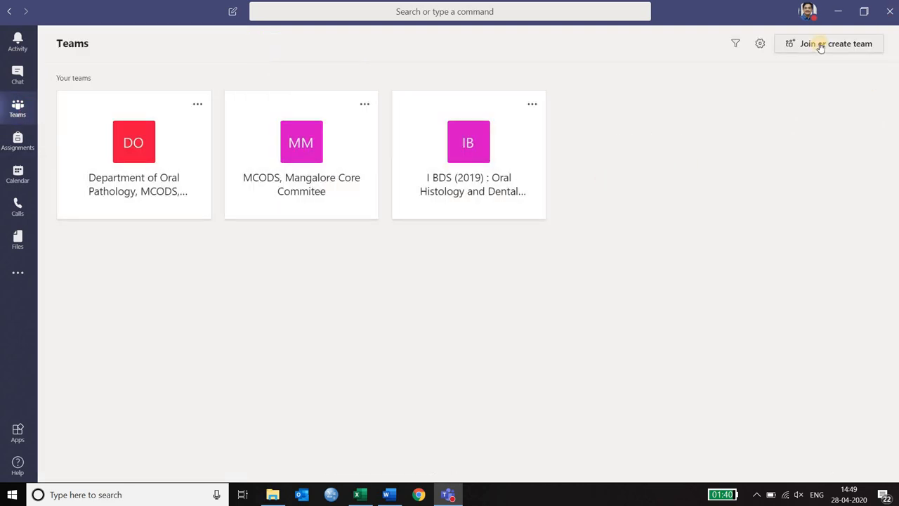
click(830, 43)
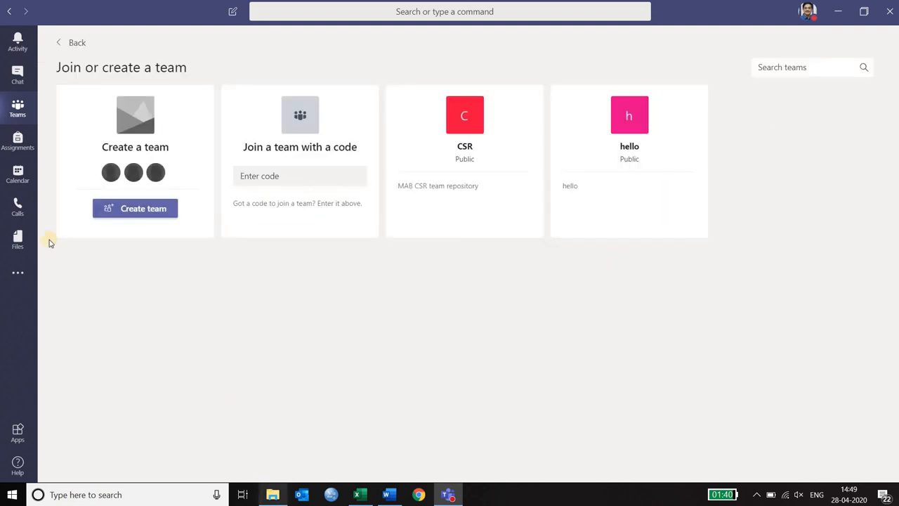
click(135, 208)
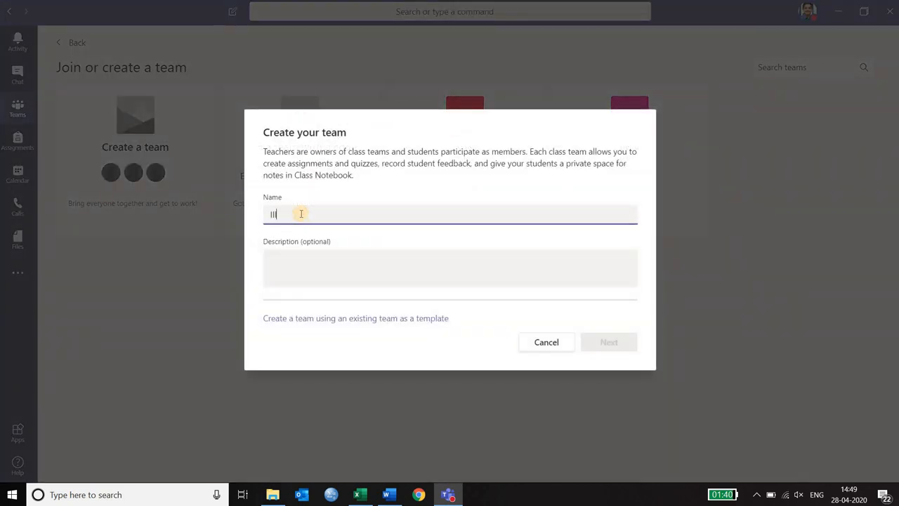
Name the second class team 'III BDS (2017): Oral Pathology' and submit it
text(BDS ()
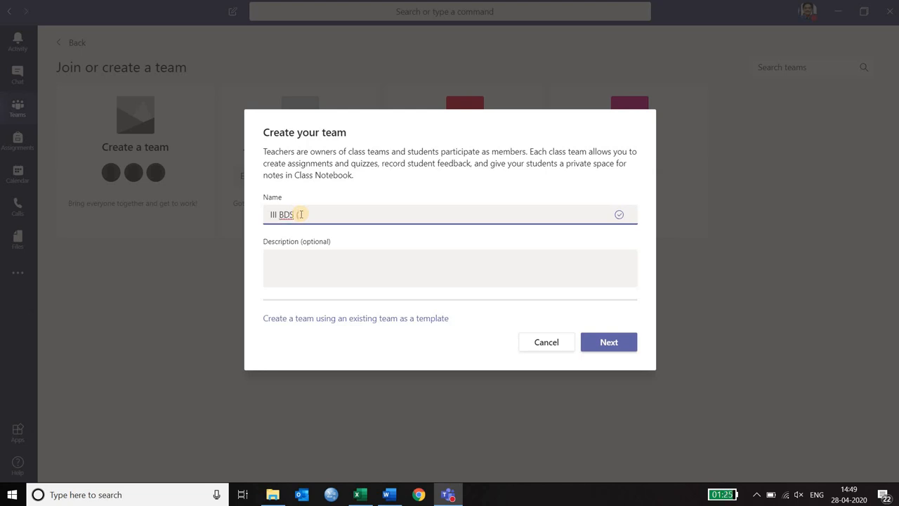
text(2017): O)
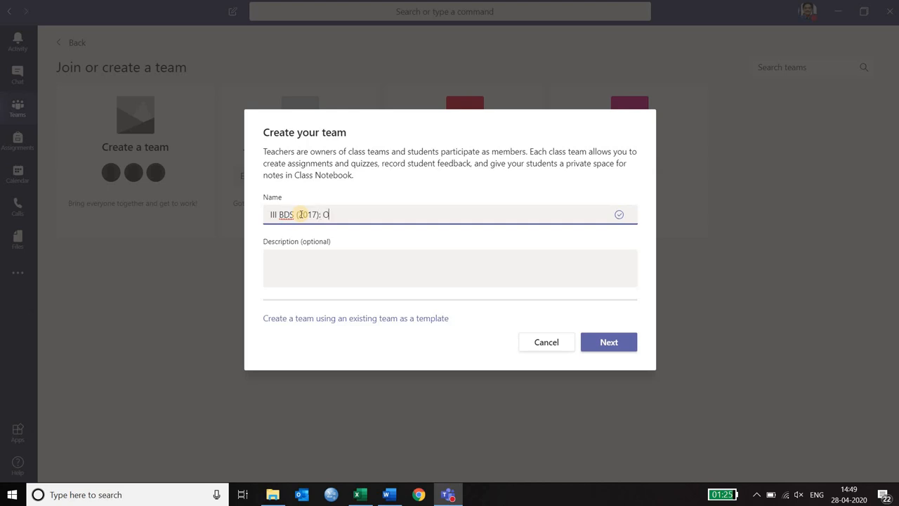
text(ral Pathology)
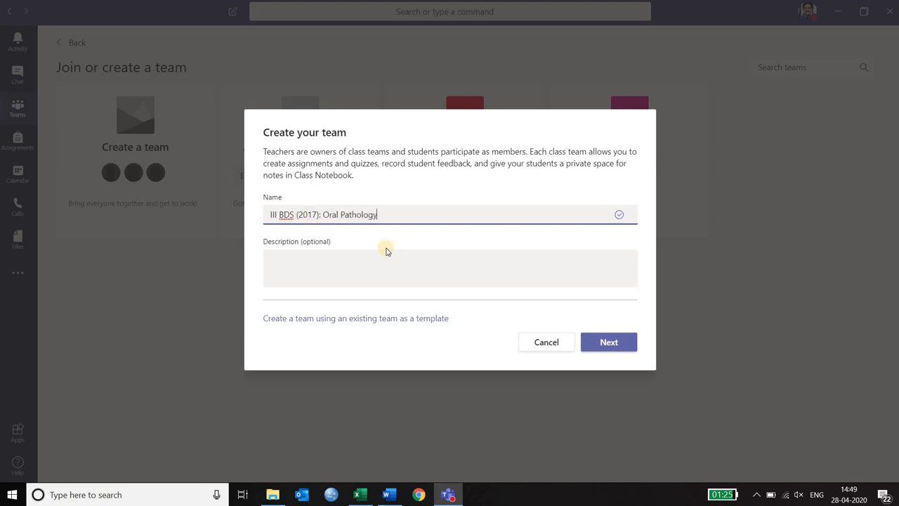
click(609, 342)
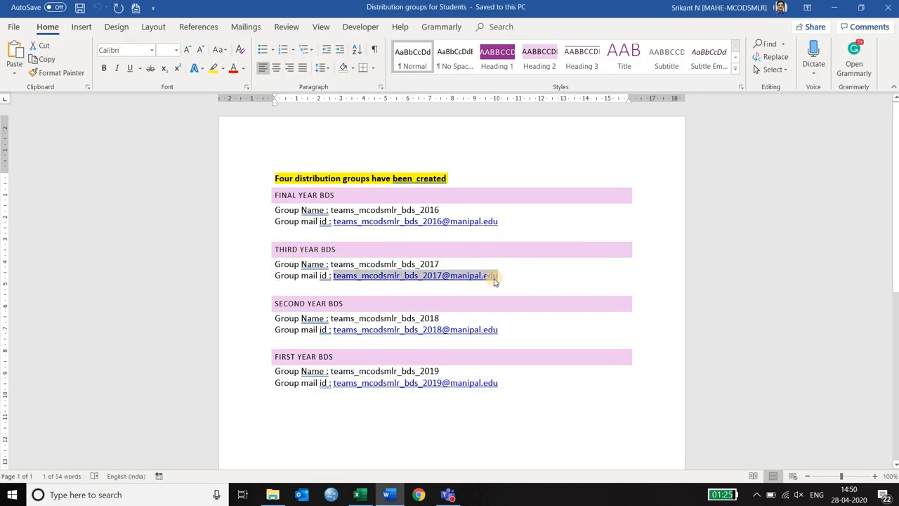
Copy the THIRD YEAR BDS group mail address from the distribution groups document
click(447, 494)
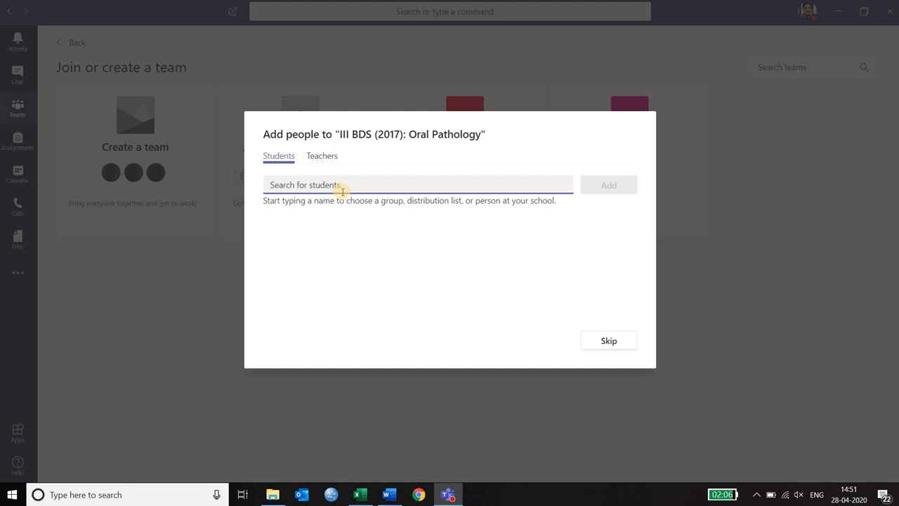
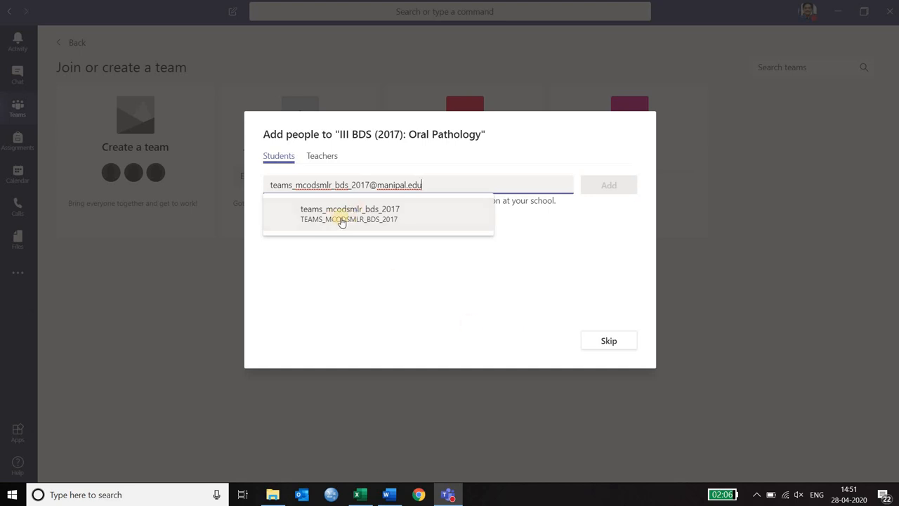
mouse_move(371, 219)
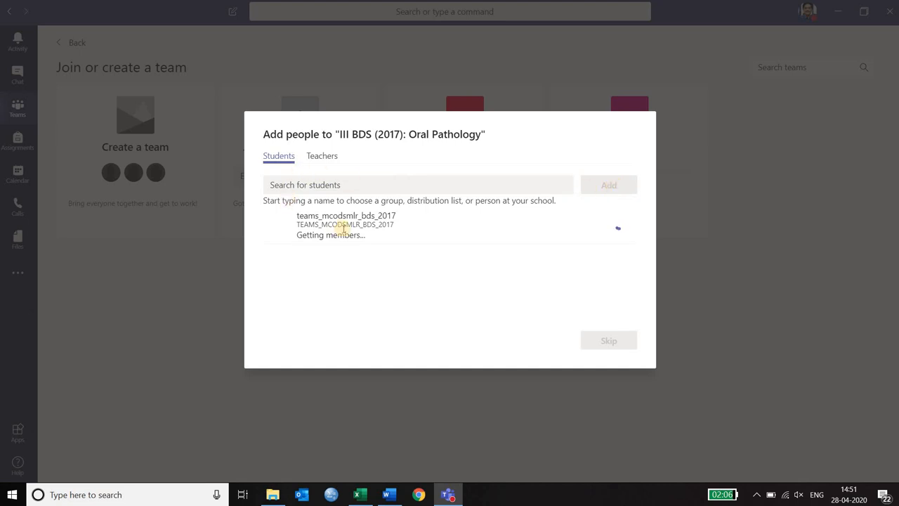
mouse_move(485, 224)
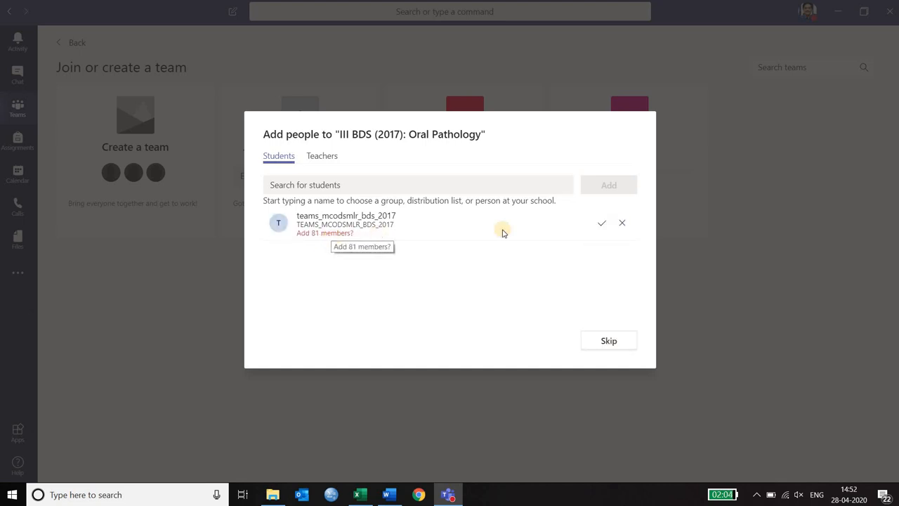
click(601, 223)
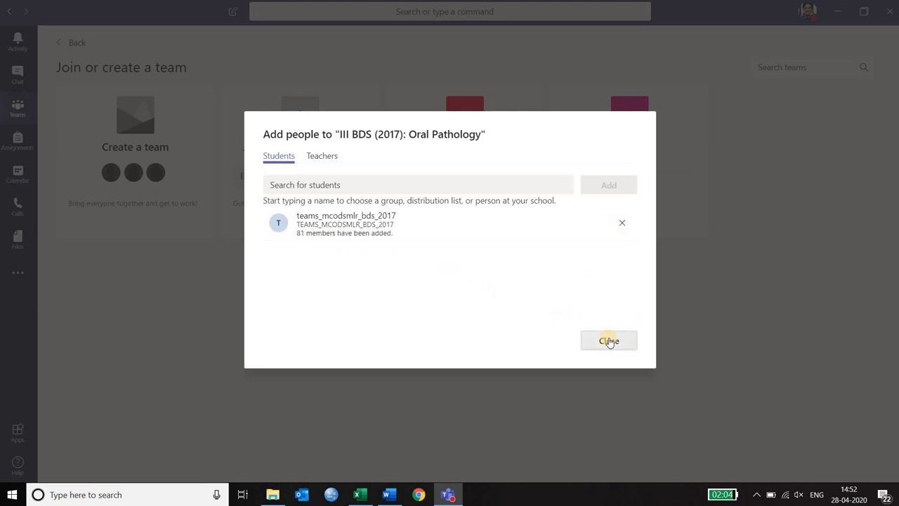
click(609, 341)
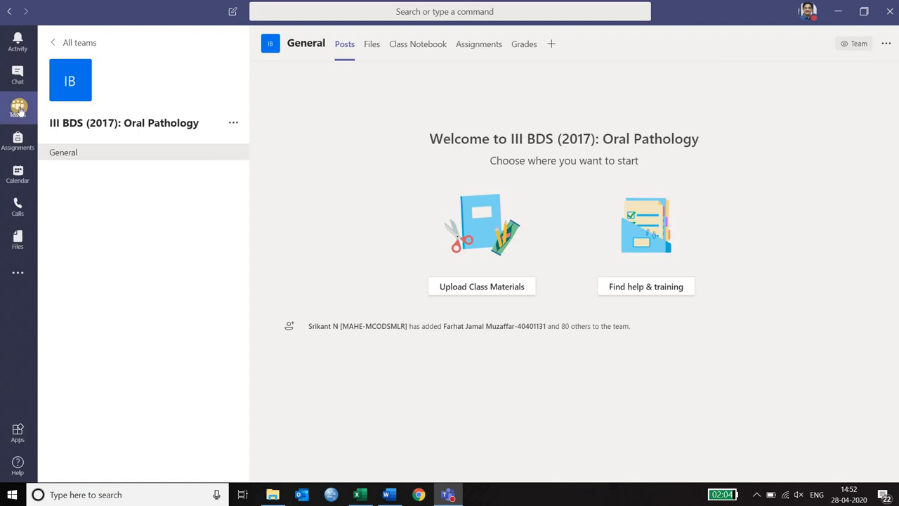
Return to the Teams grid listing III BDS (2017): Oral Pathology with the other class teams
click(18, 108)
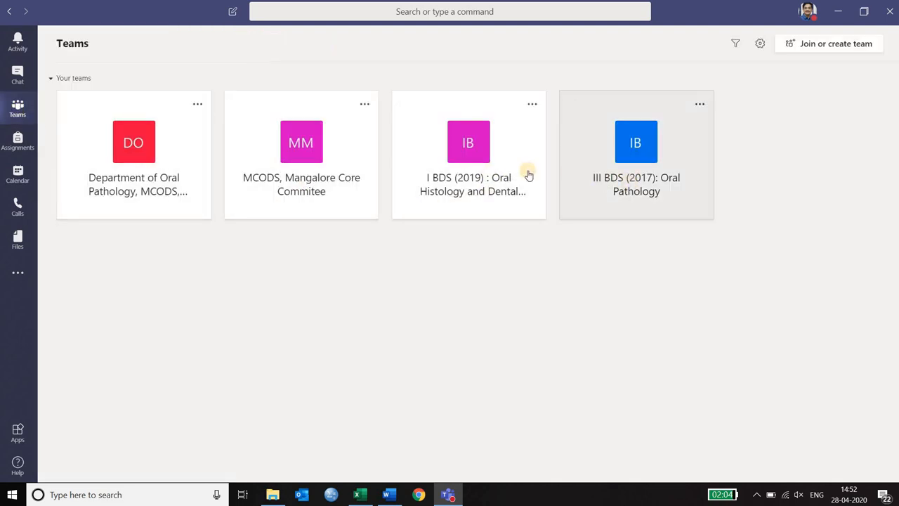
mouse_move(468, 203)
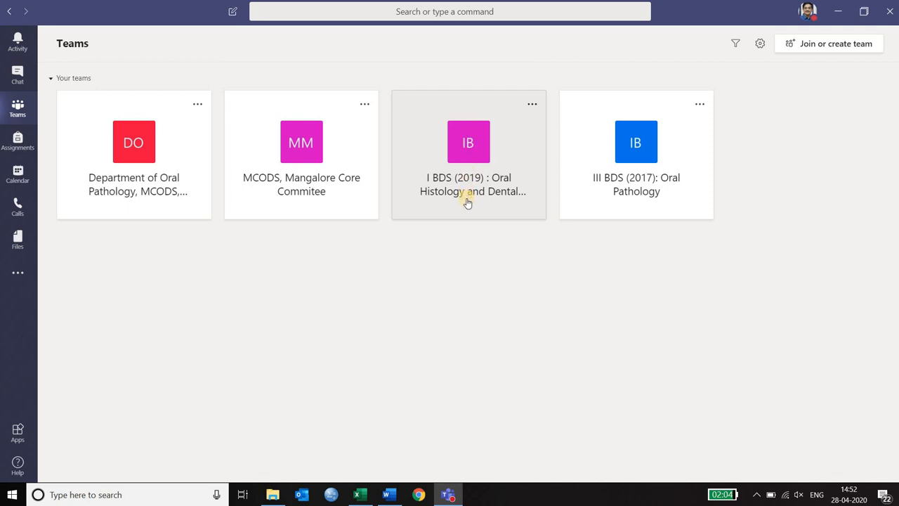
mouse_move(531, 271)
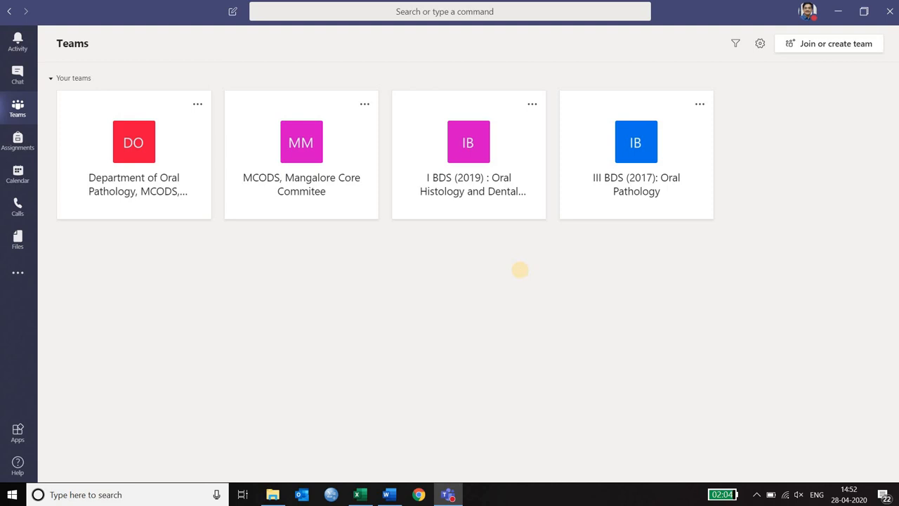
mouse_move(521, 273)
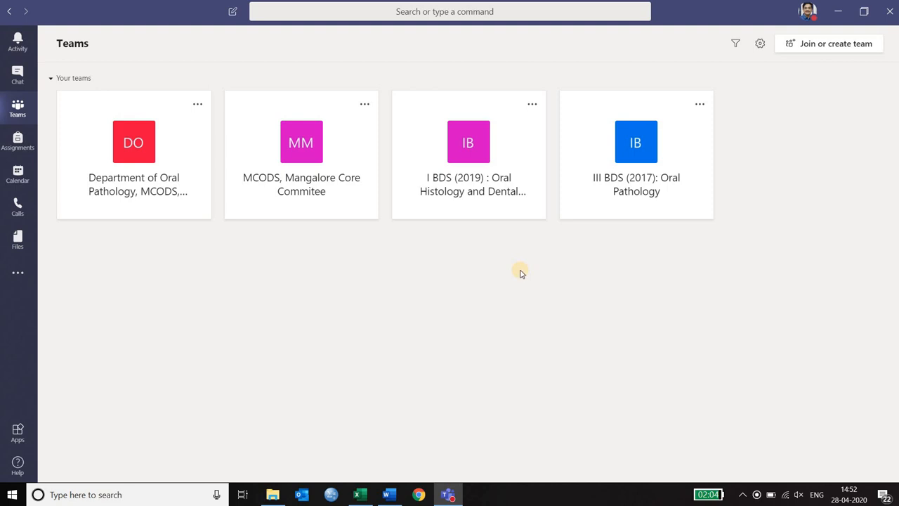